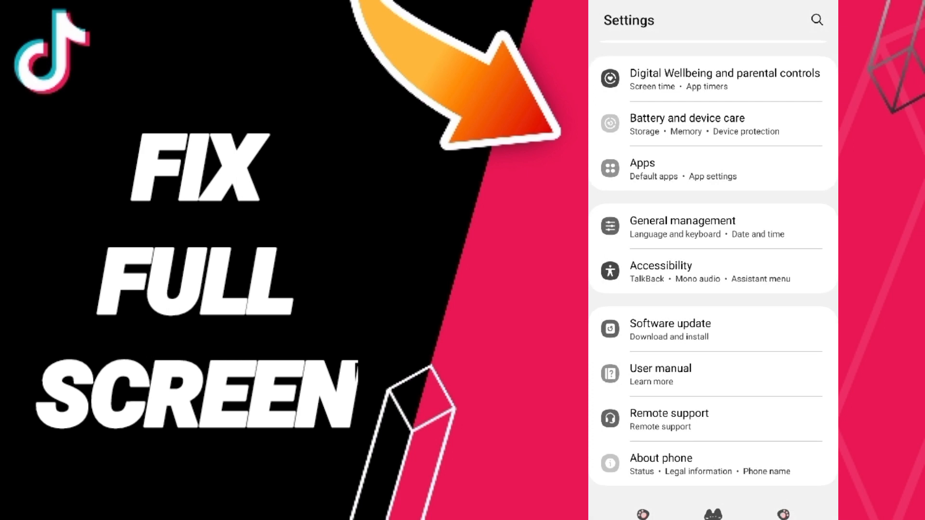
Step: Open Apps and scroll the Your apps list down to TikTok
{"action": "left_click", "coordinate": [642, 170]}
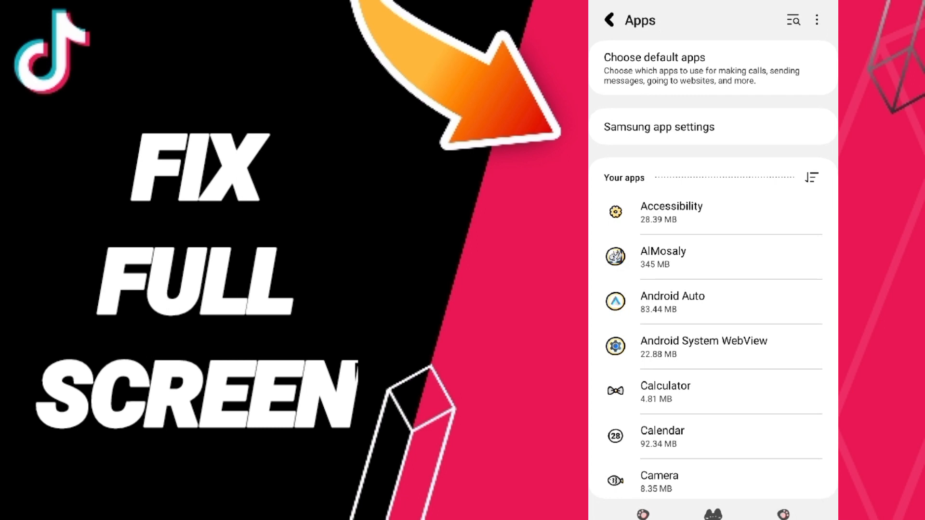
{"action": "scroll", "scroll_direction": "down", "scroll_amount": 3}
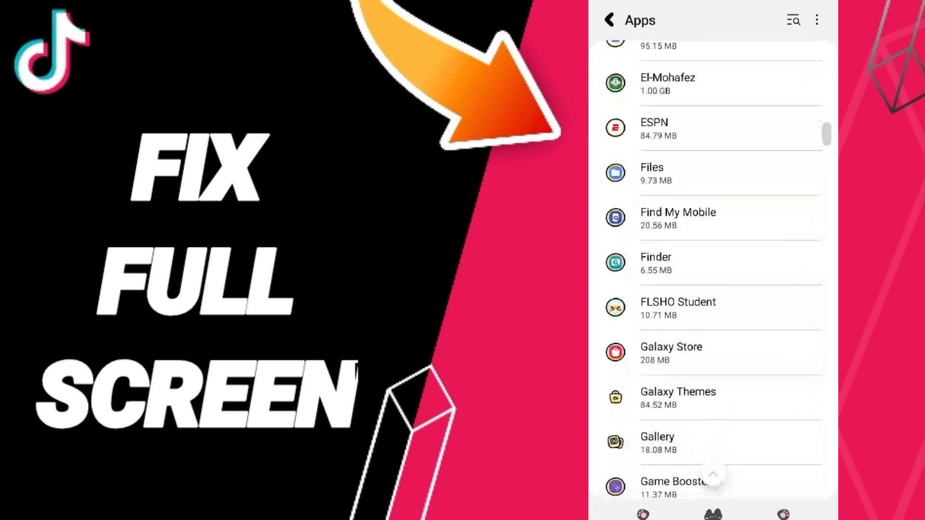
{"action": "scroll", "scroll_direction": "down", "scroll_amount": 3}
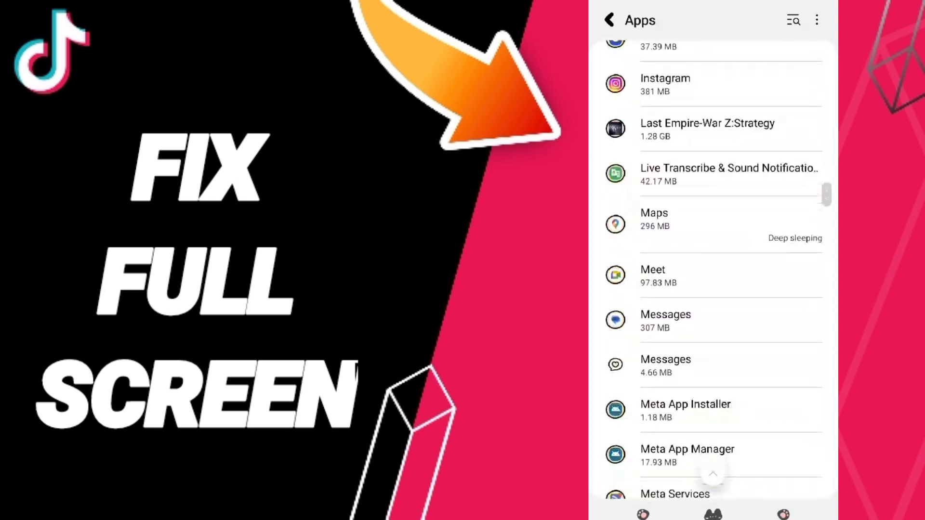
{"action": "scroll", "scroll_direction": "down", "scroll_amount": 3}
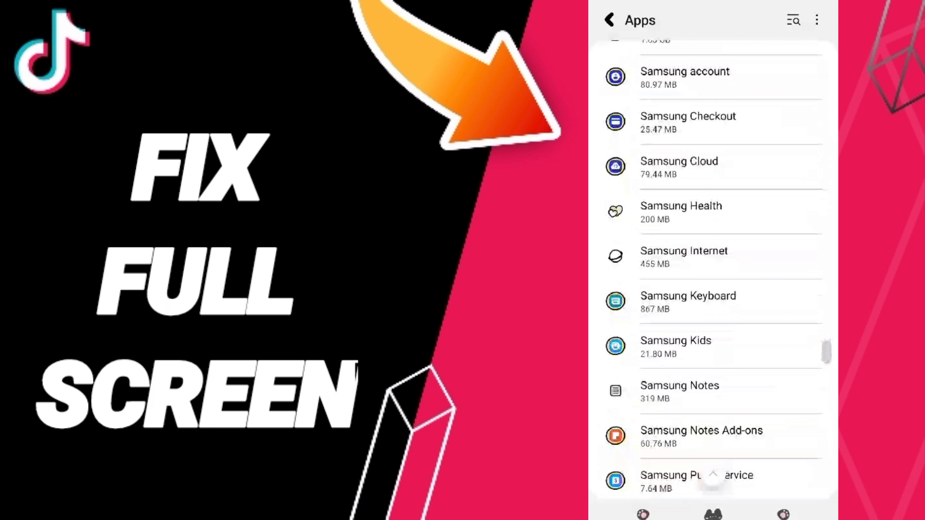
{"action": "scroll", "scroll_direction": "down", "scroll_amount": 3}
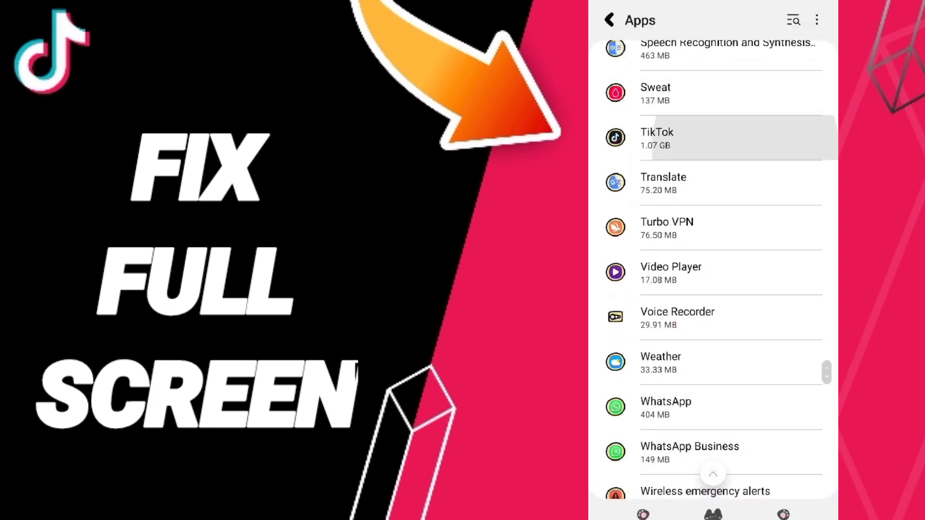
Step: Open TikTok's Storage page and clear its 336 MB cache
{"action": "left_click", "coordinate": [657, 138]}
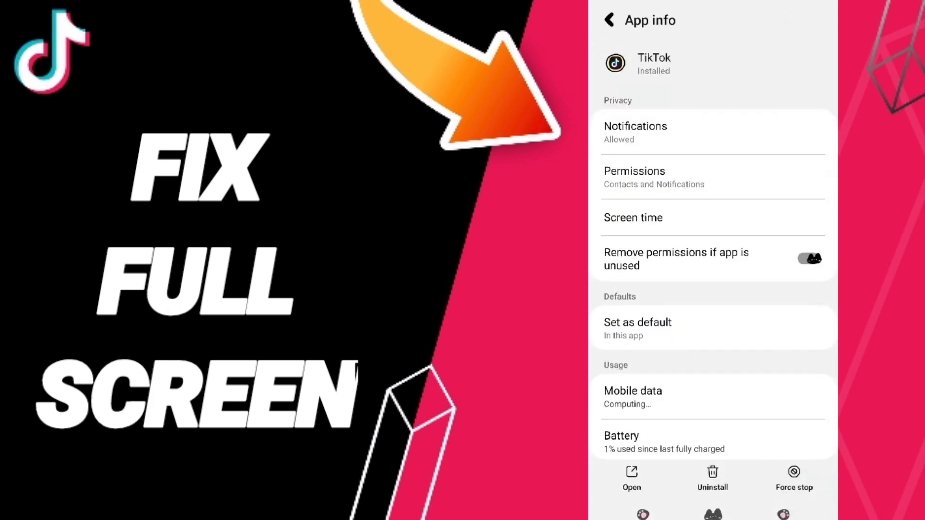
{"action": "left_click", "coordinate": [795, 478]}
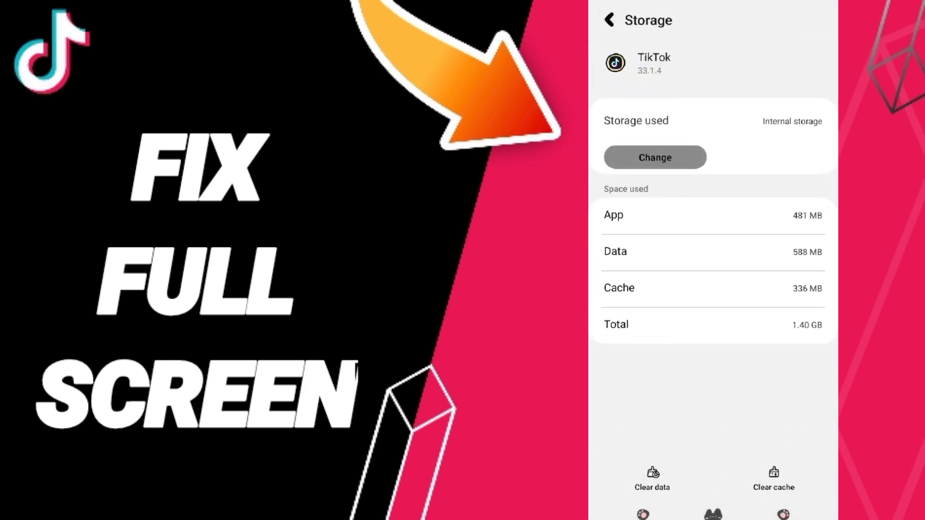
{"action": "left_click", "coordinate": [774, 478]}
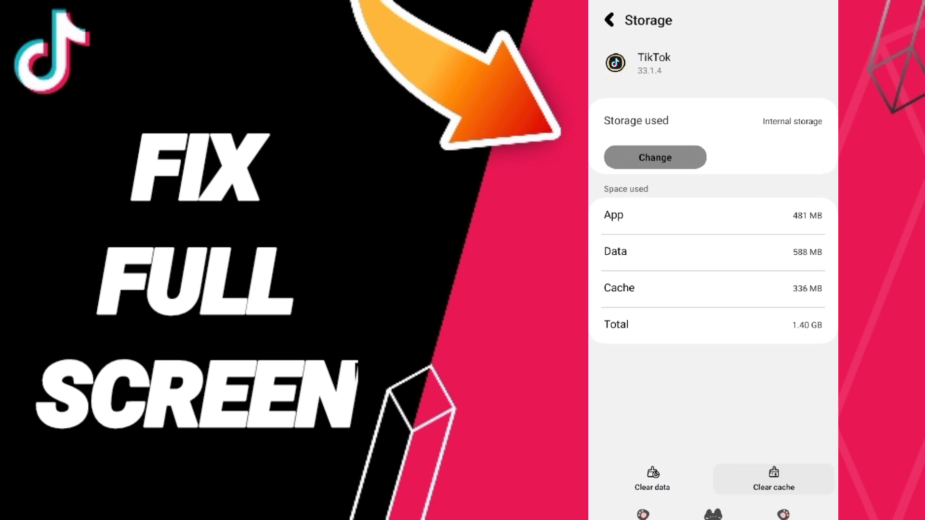